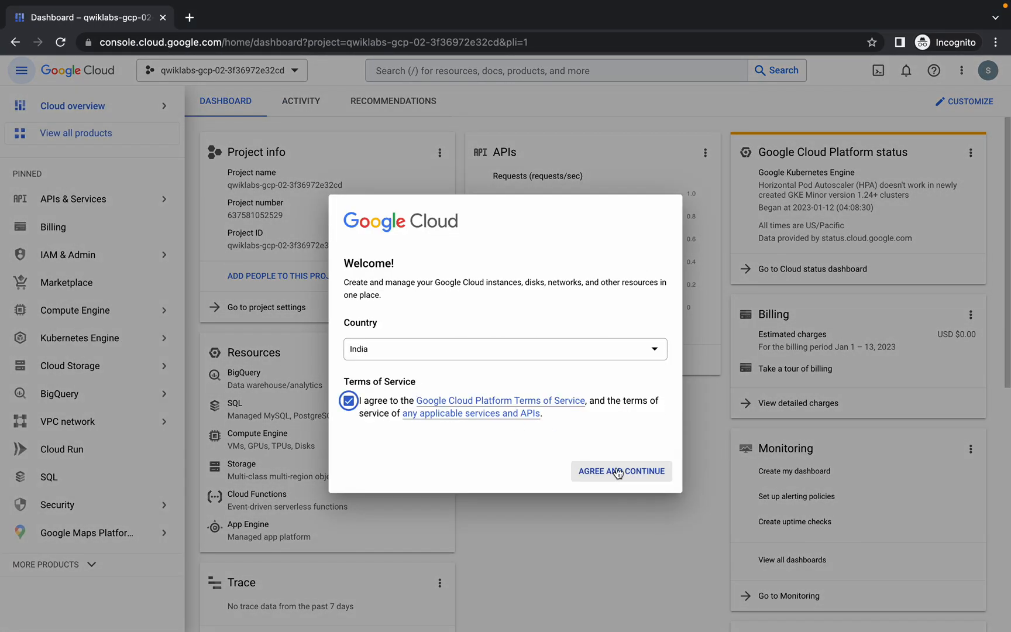
# Agree to the Terms of Service and activate Cloud Shell past its introduction notice.
pyautogui.click(620, 470)
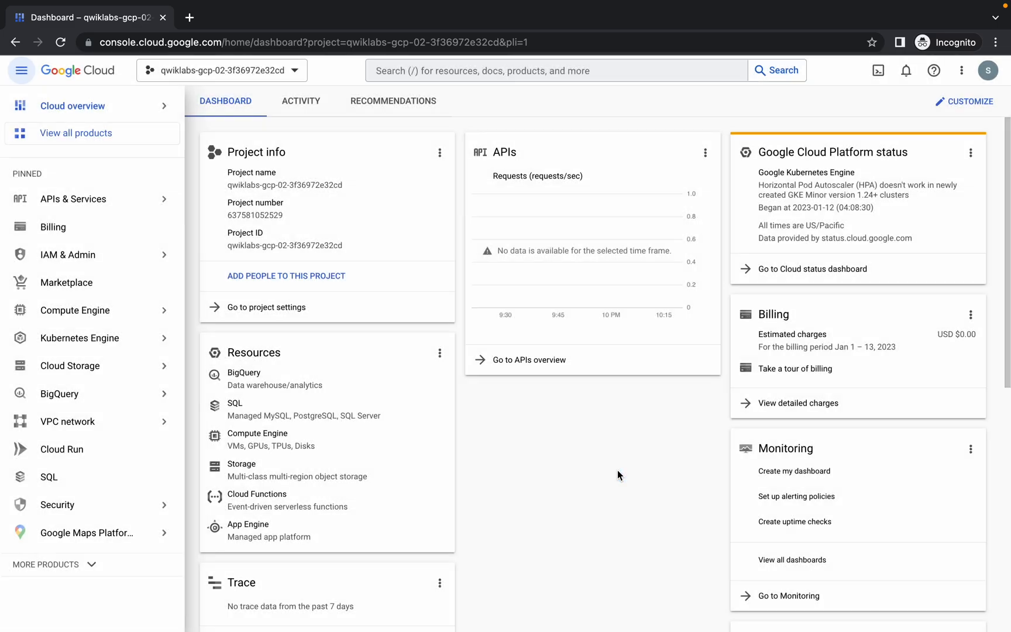
pyautogui.moveTo(877, 70)
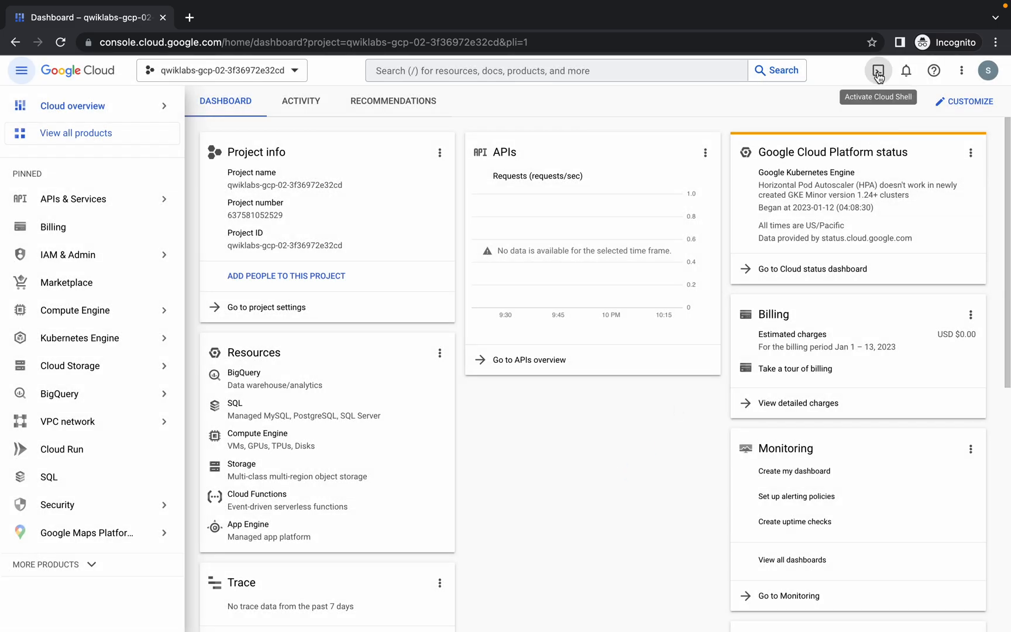
pyautogui.click(877, 70)
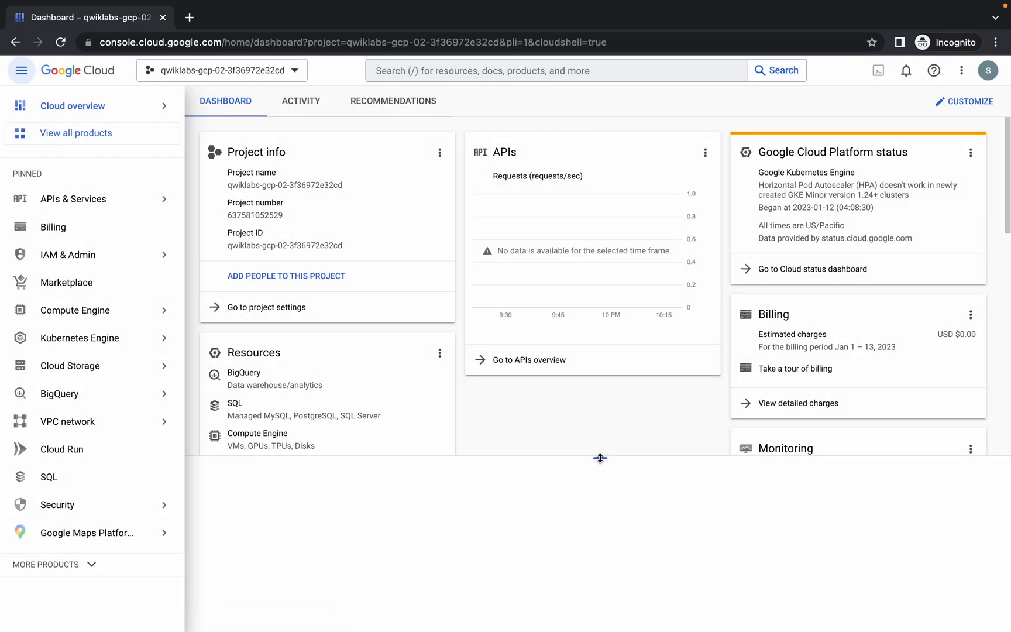
pyautogui.click(877, 70)
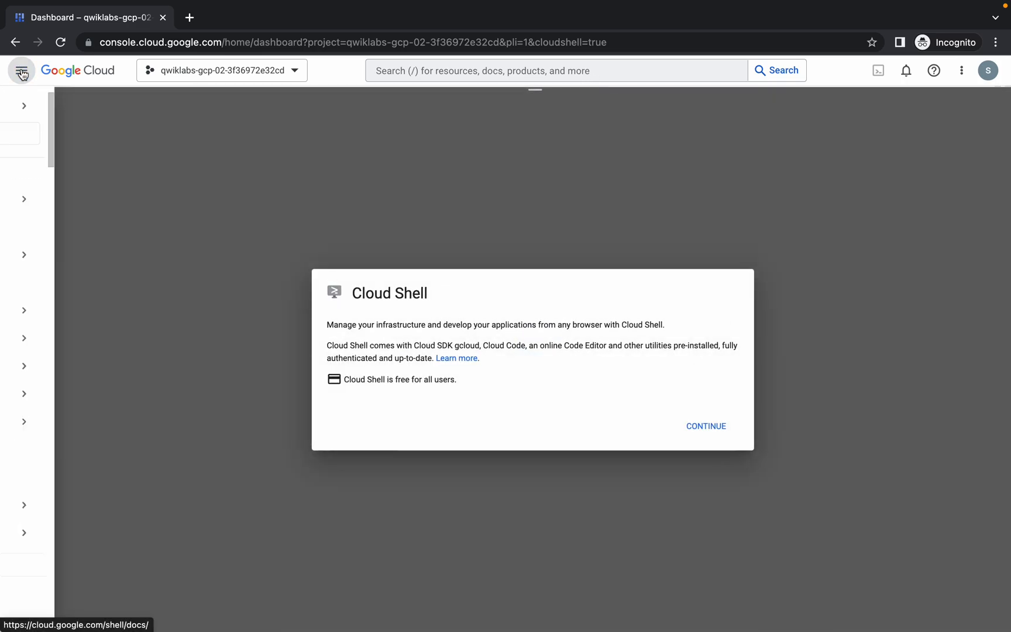
pyautogui.click(705, 426)
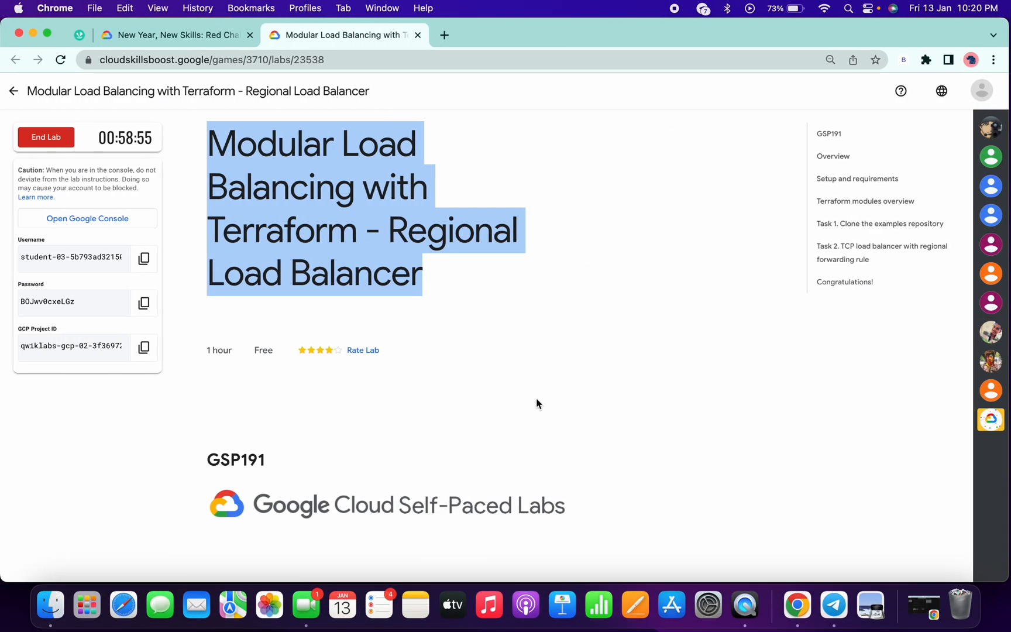
# Scroll the lab instructions to Task 1 and copy the terraform-google-lb git clone commands.
pyautogui.click(529, 400)
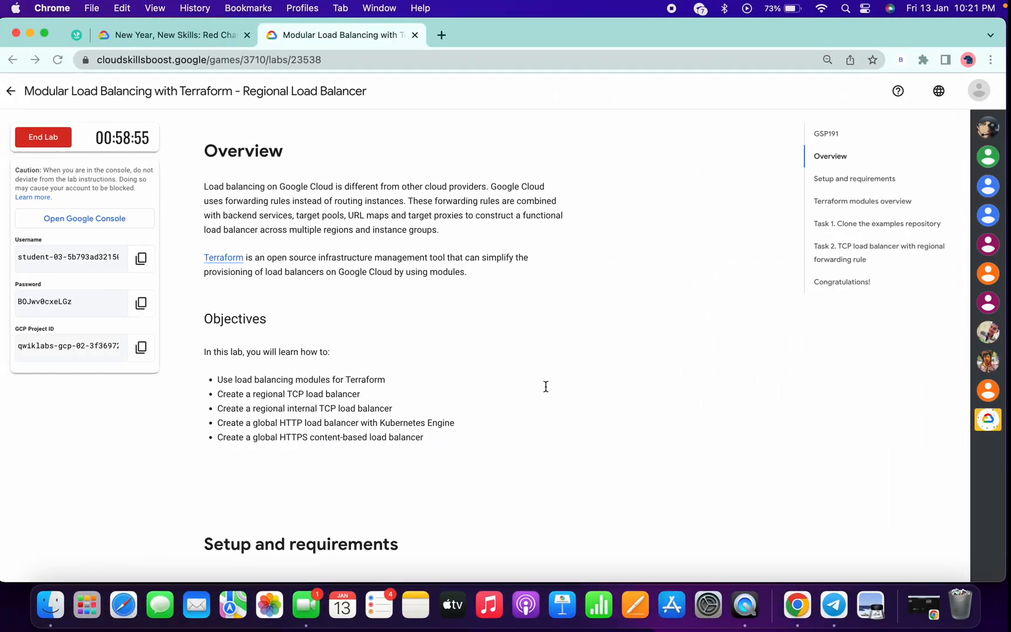
pyautogui.scroll(-3)
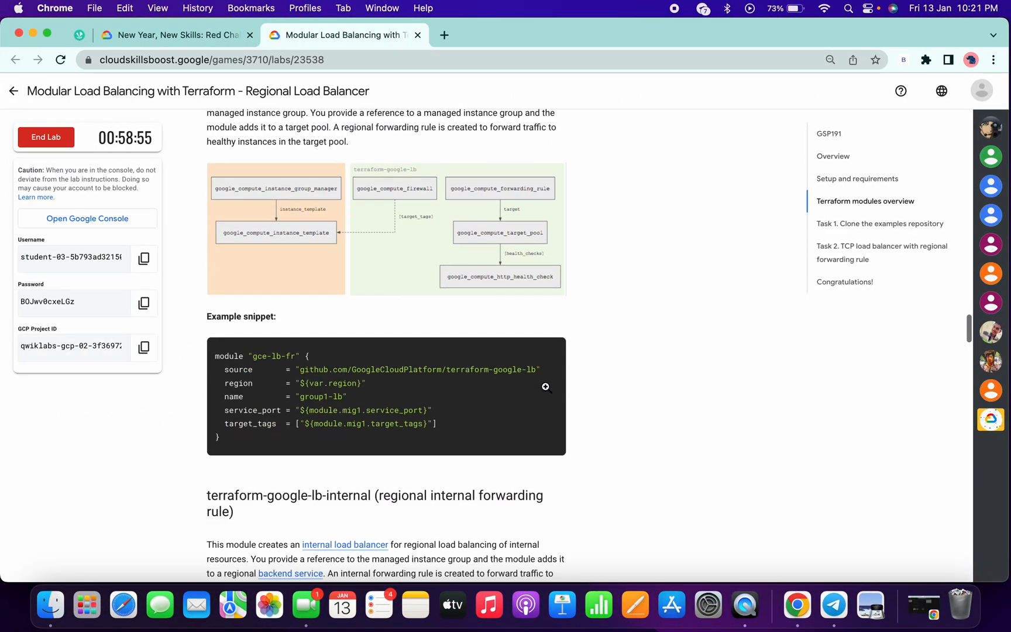
pyautogui.scroll(-3)
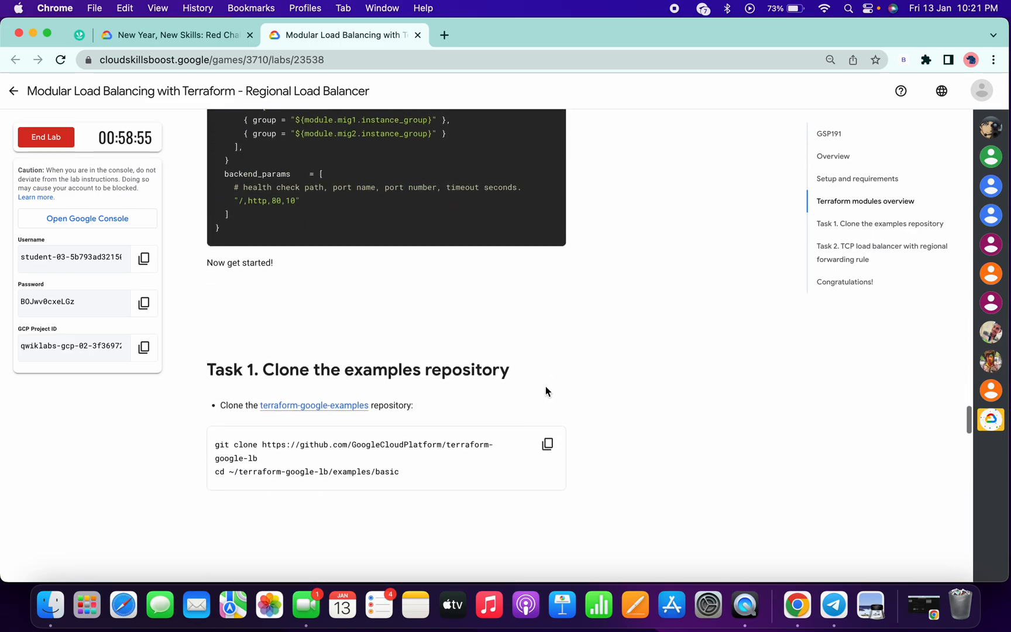
pyautogui.click(547, 443)
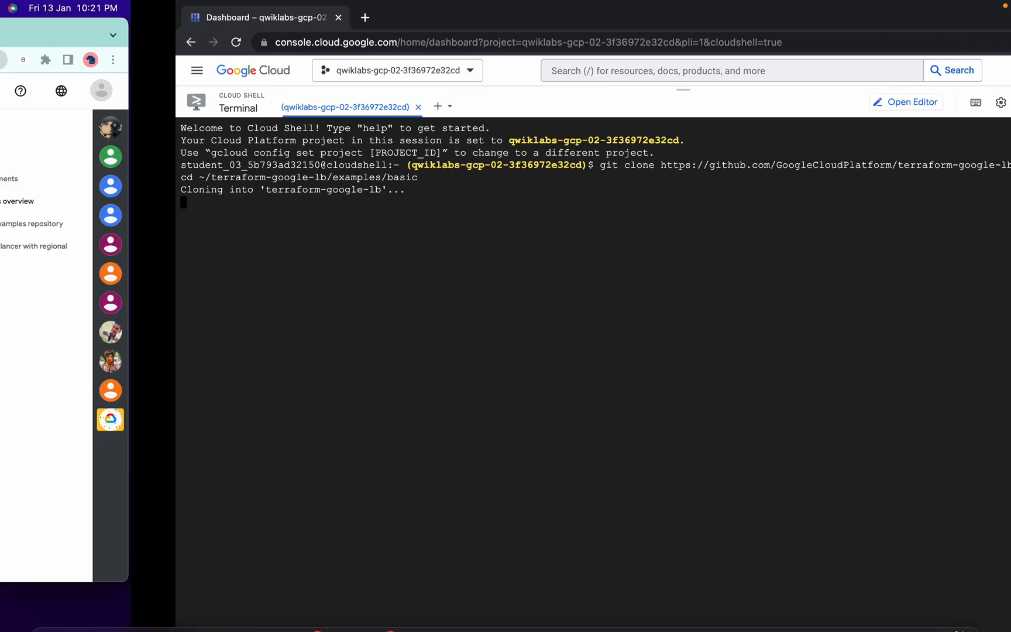
# Switch to the Cloud Shell tab to run the pasted clone and cd commands.
pyautogui.click(345, 34)
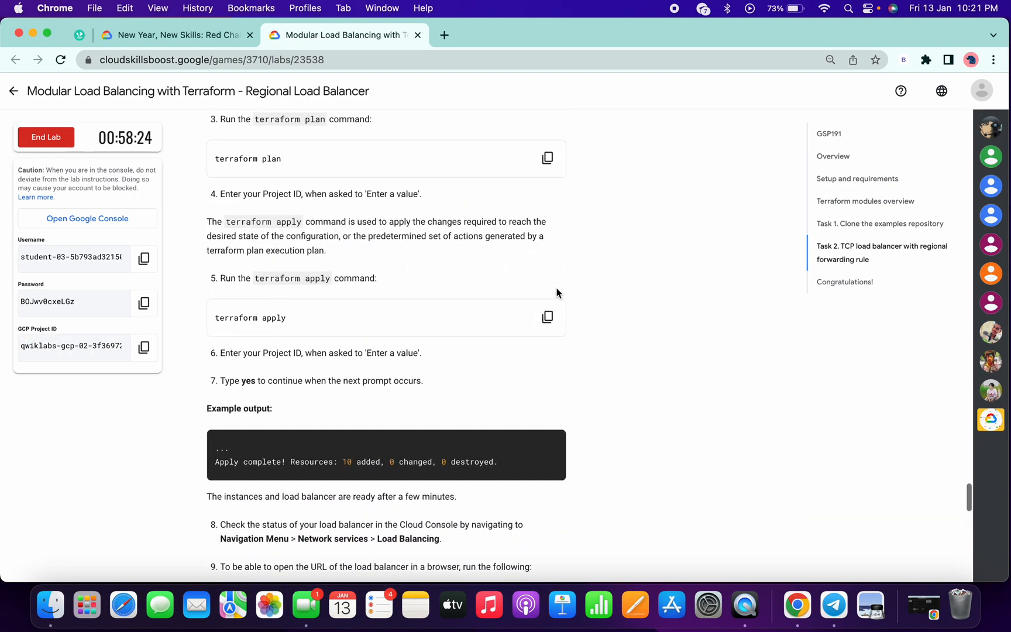
# Run terraform plan with project ID qwiklabs-gcp-02-3f36972e32cd and authorize, proposing 21 resources.
pyautogui.click(548, 158)
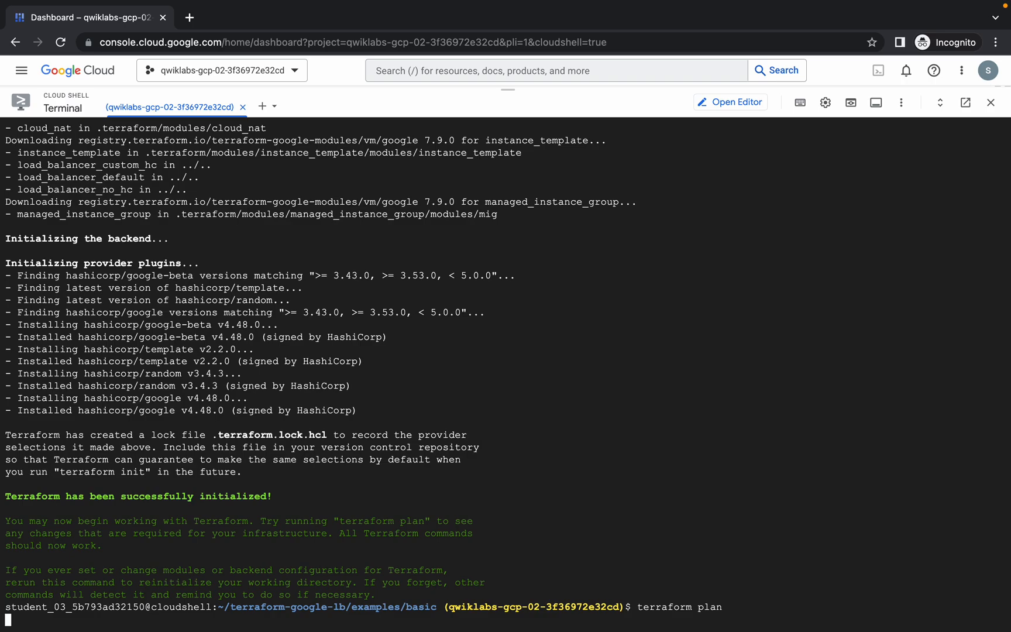
pyautogui.press('Return')
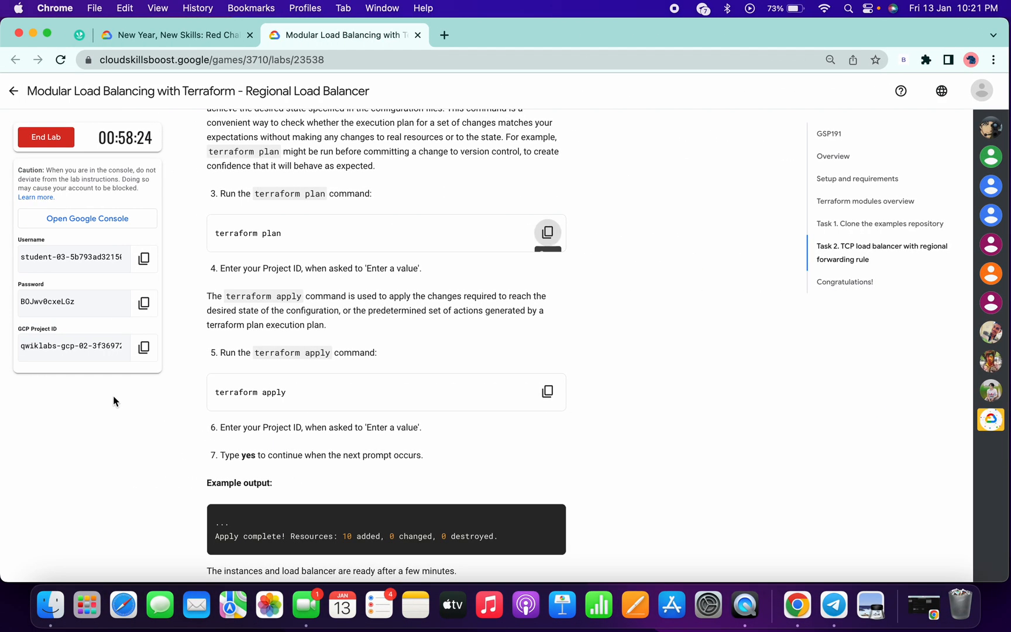
pyautogui.click(143, 346)
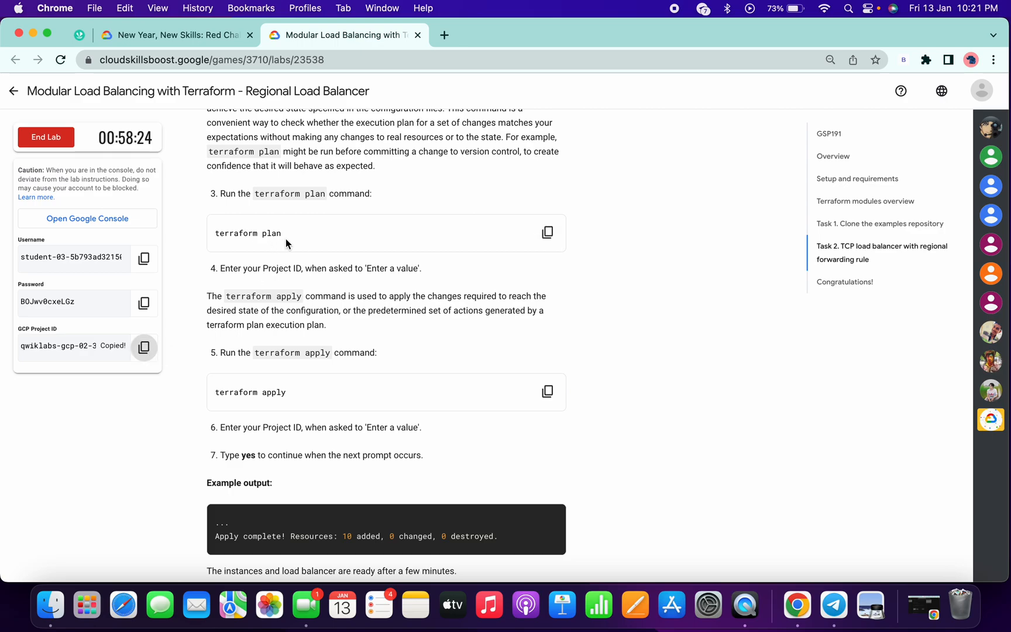
pyautogui.moveTo(304, 399)
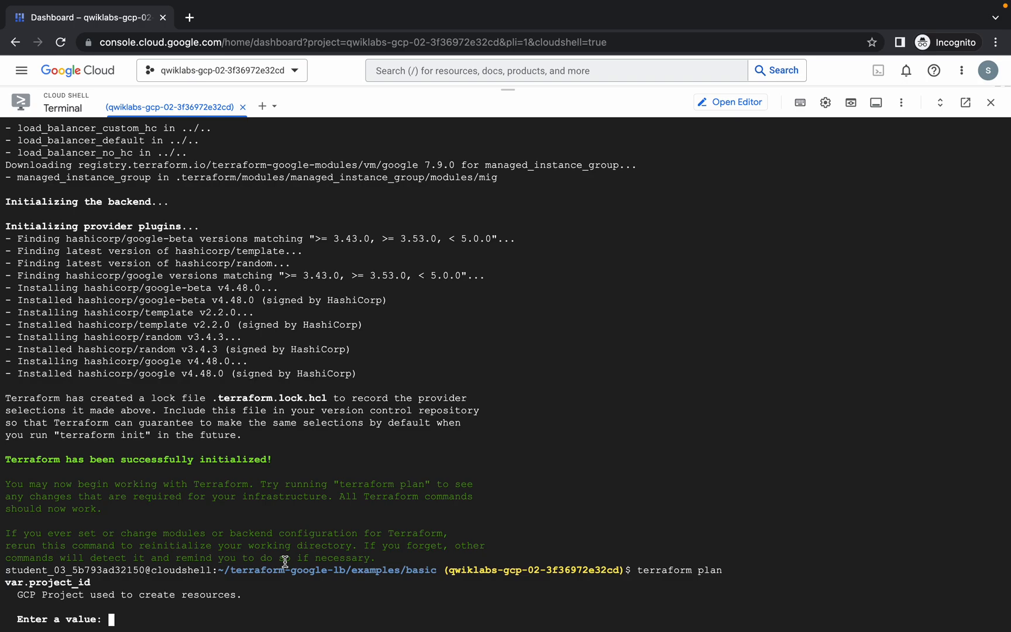
pyautogui.write('qwiklabs-gcp-02-3f36972e32cd')
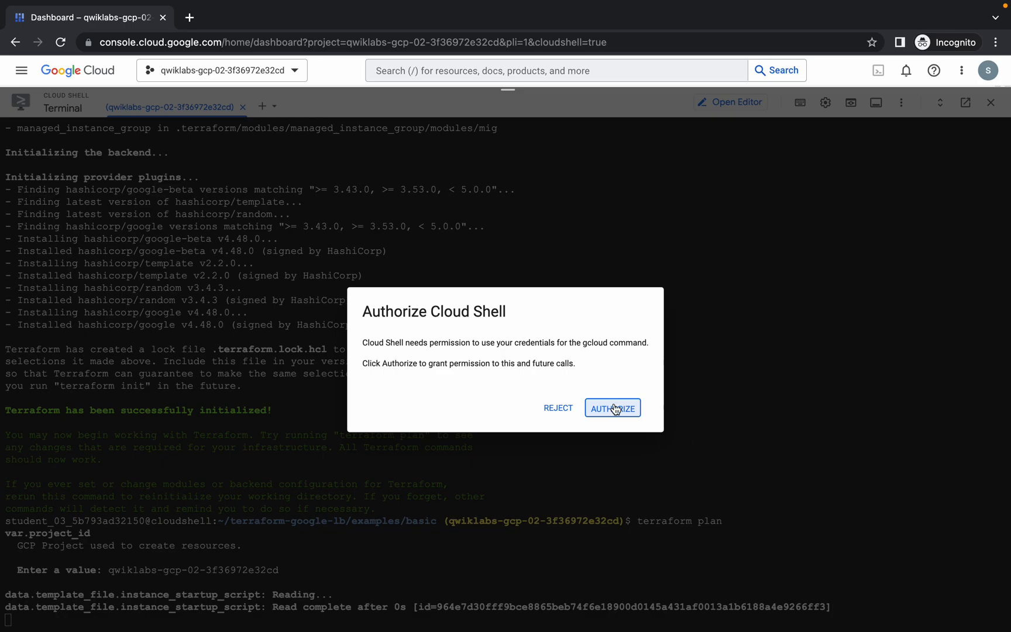
pyautogui.click(611, 407)
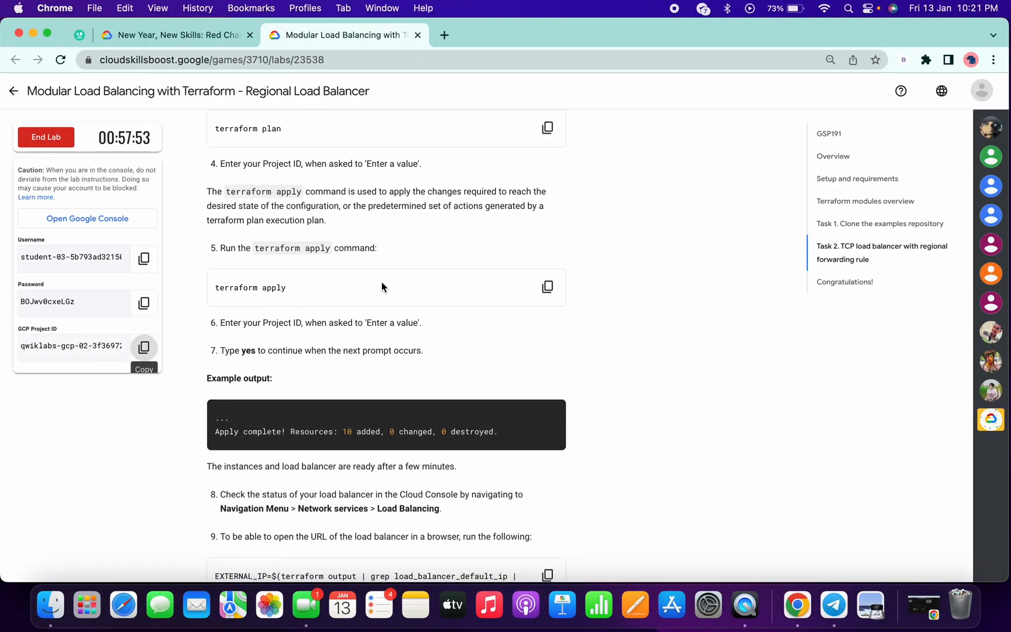
pyautogui.click(548, 288)
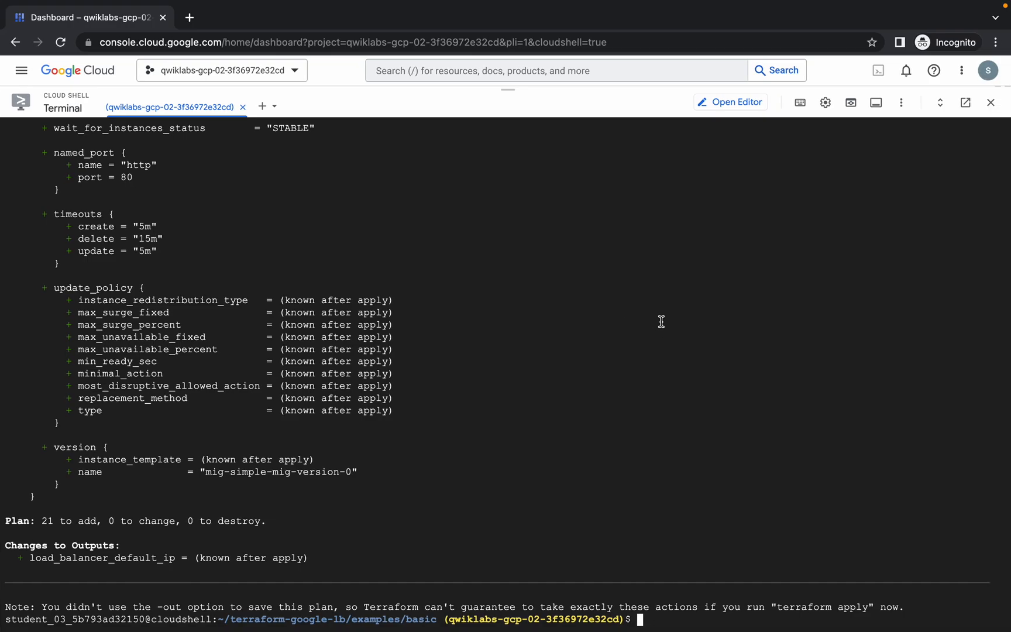
# Run terraform apply for project qwiklabs-gcp-02-3f36972e32cd and answer yes to start resource creation.
pyautogui.write('terraform apply')
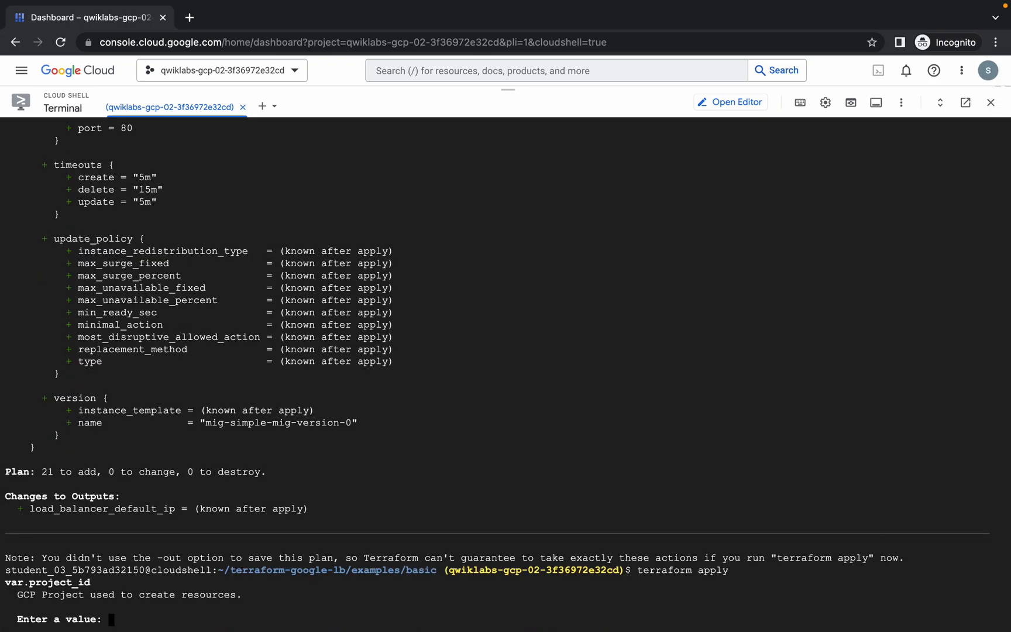
pyautogui.click(340, 35)
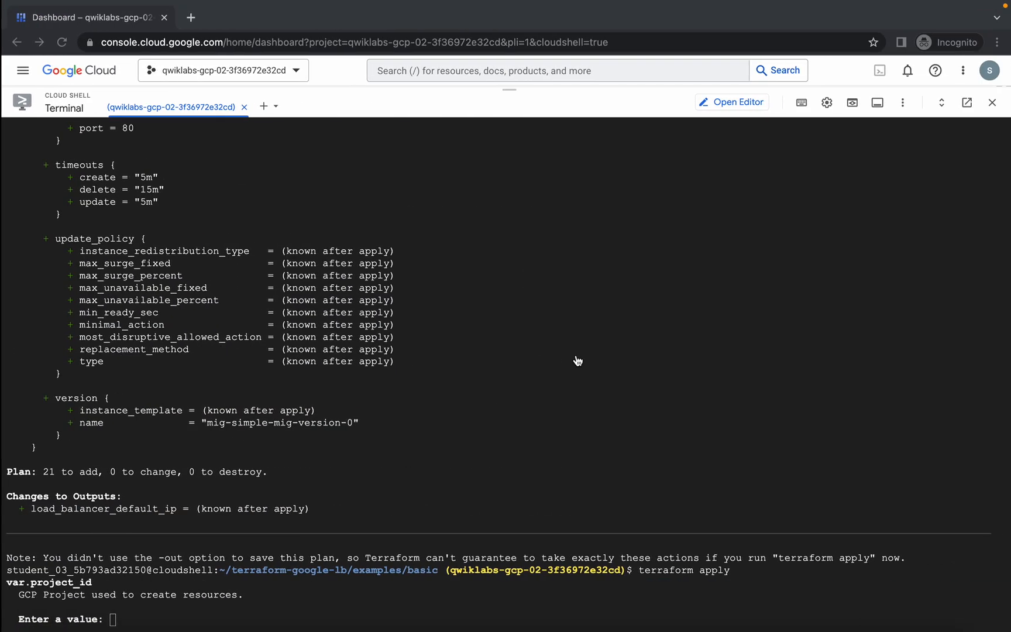
pyautogui.write('qwiklabs-gcp-02-3f36972e32cd')
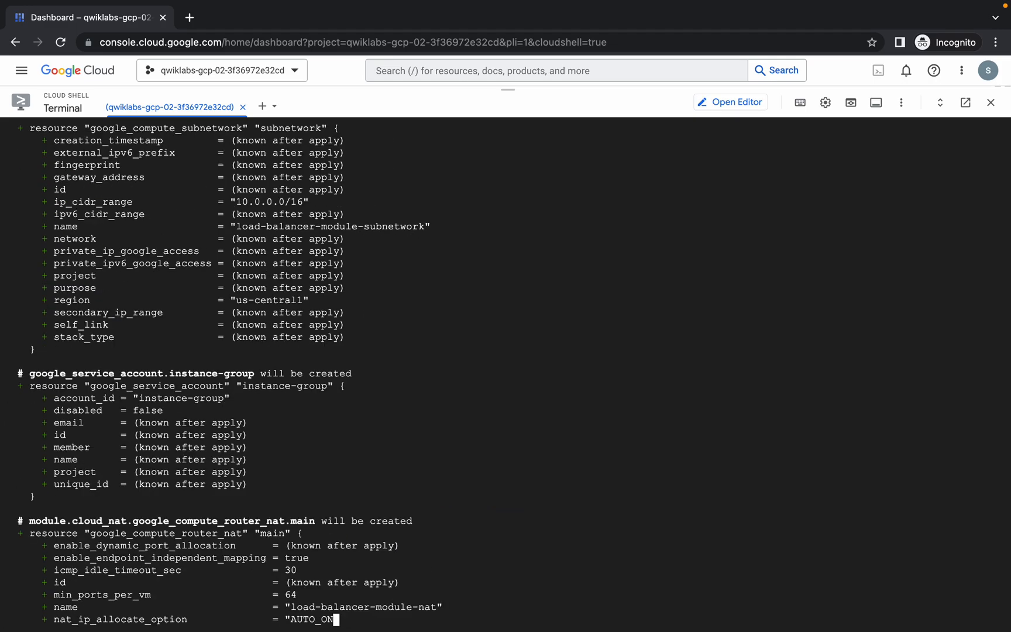
pyautogui.scroll(-3)
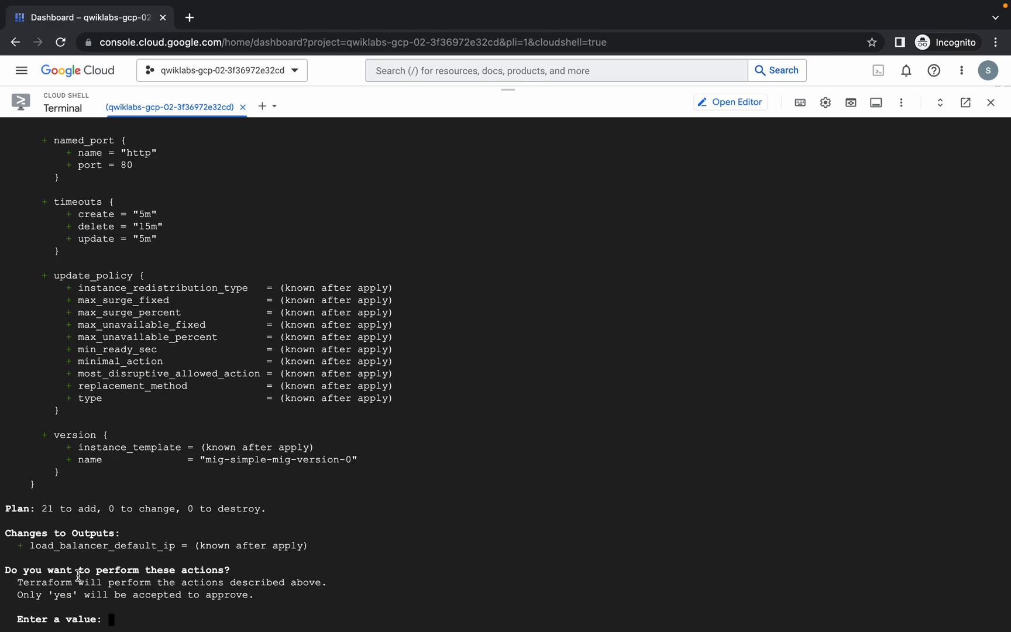
pyautogui.moveTo(162, 584)
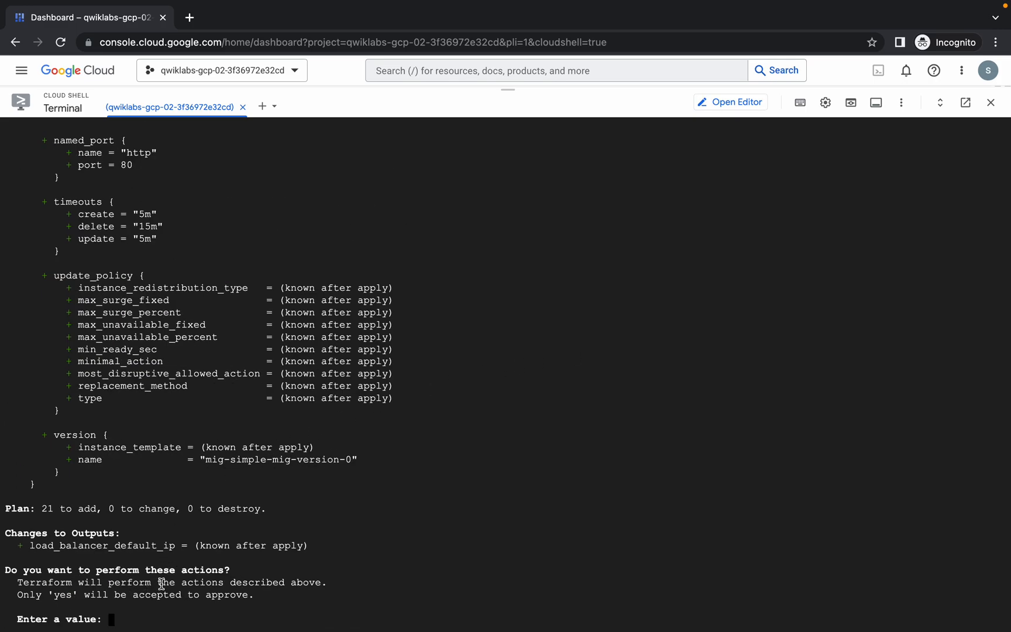
pyautogui.moveTo(196, 582)
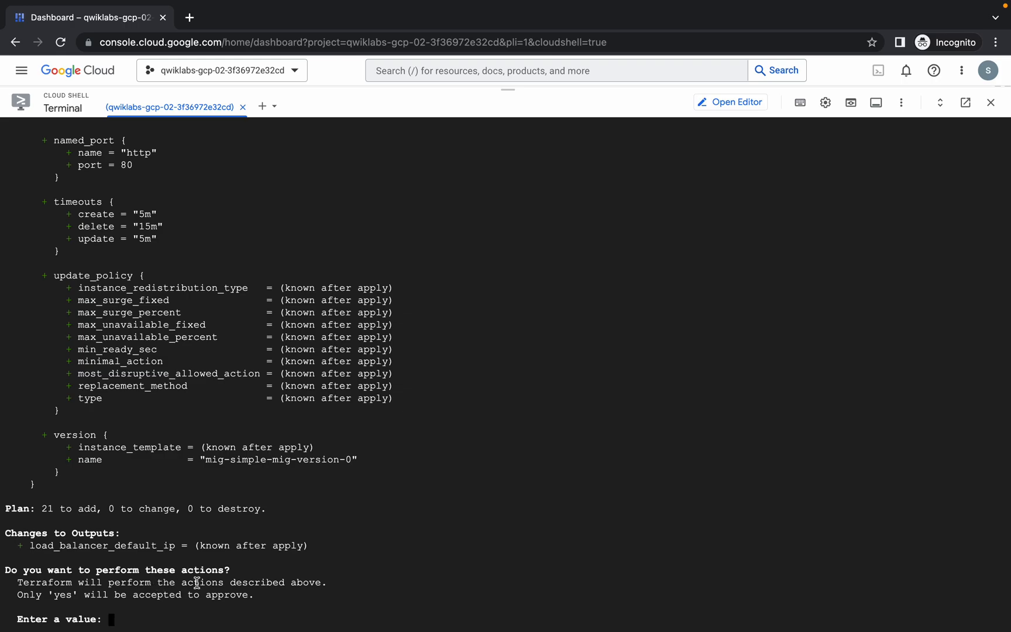
pyautogui.write('yes')
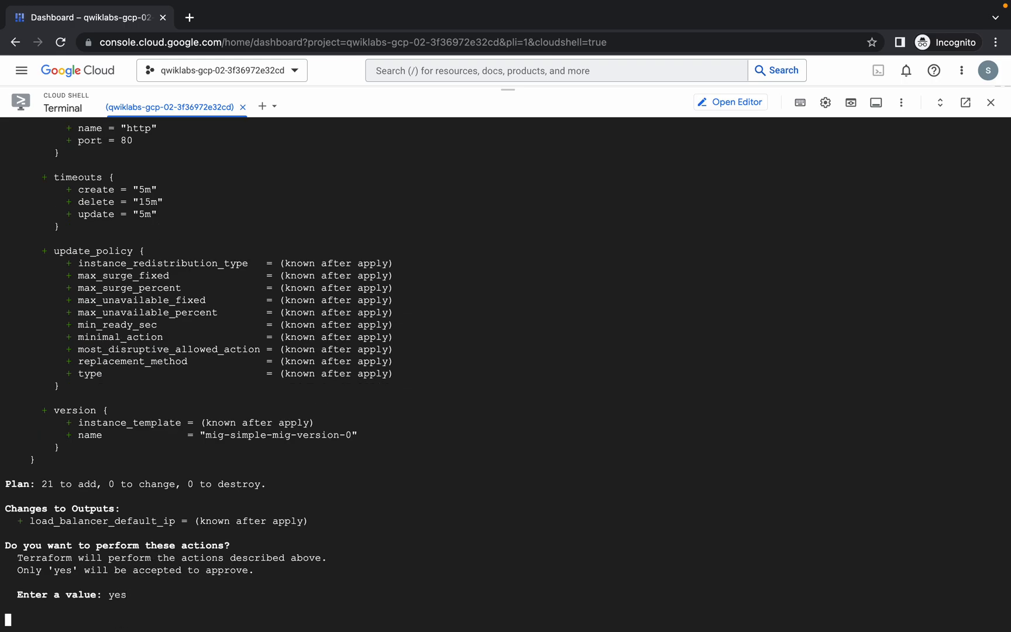
pyautogui.press('Return')
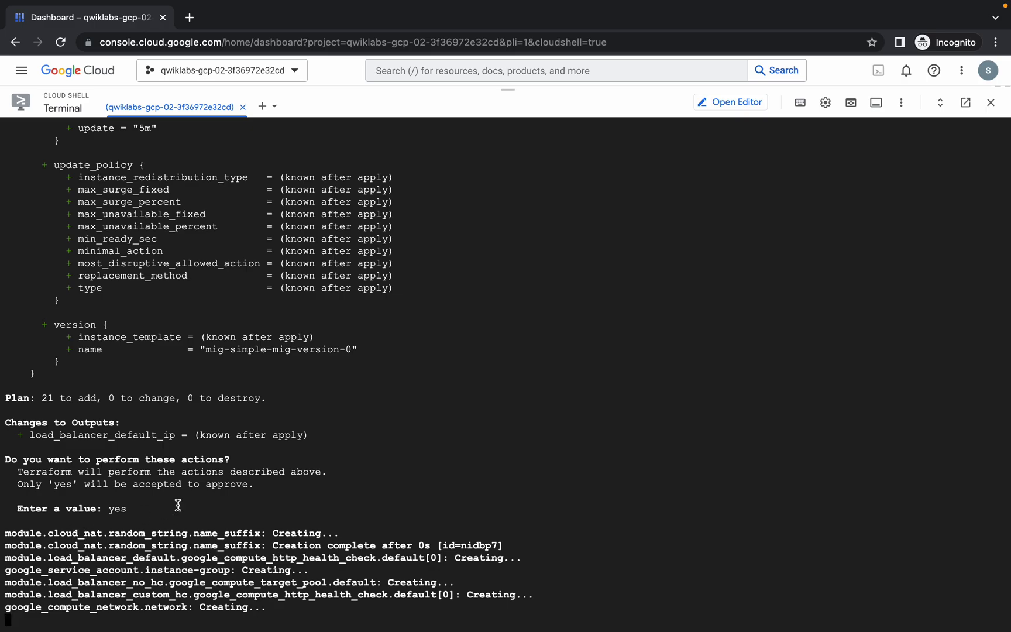
# Return to the lab instructions and bring the external-IP verification step into view.
pyautogui.click(337, 35)
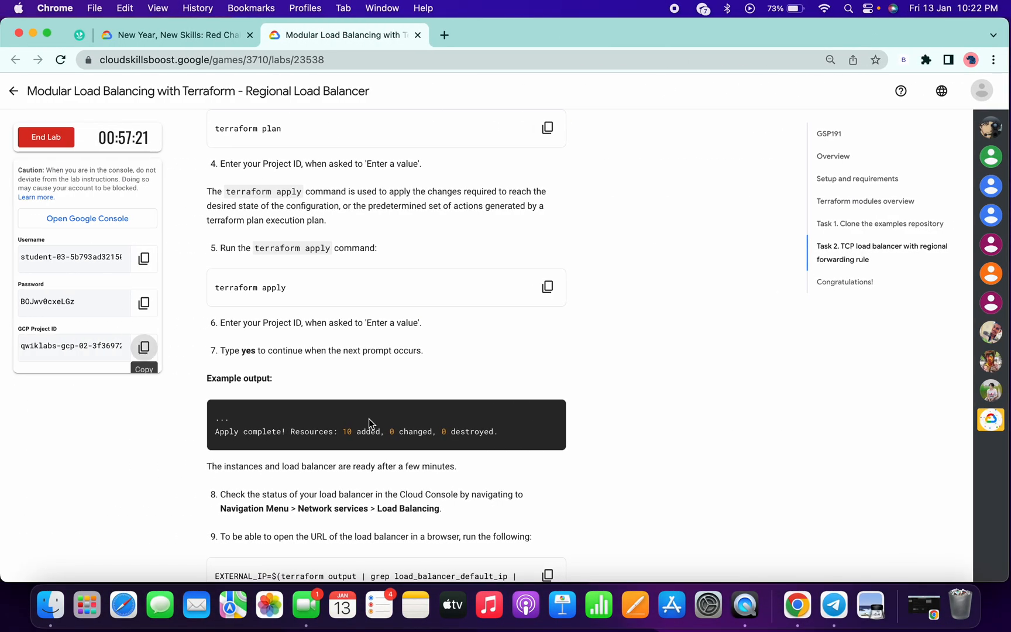
pyautogui.moveTo(389, 366)
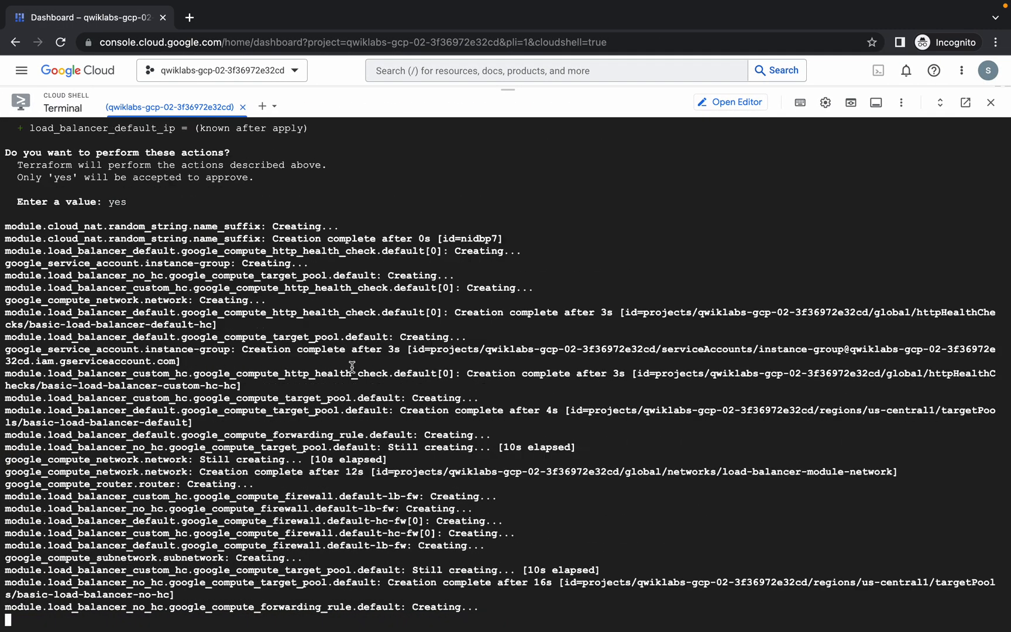
pyautogui.scroll(-3)
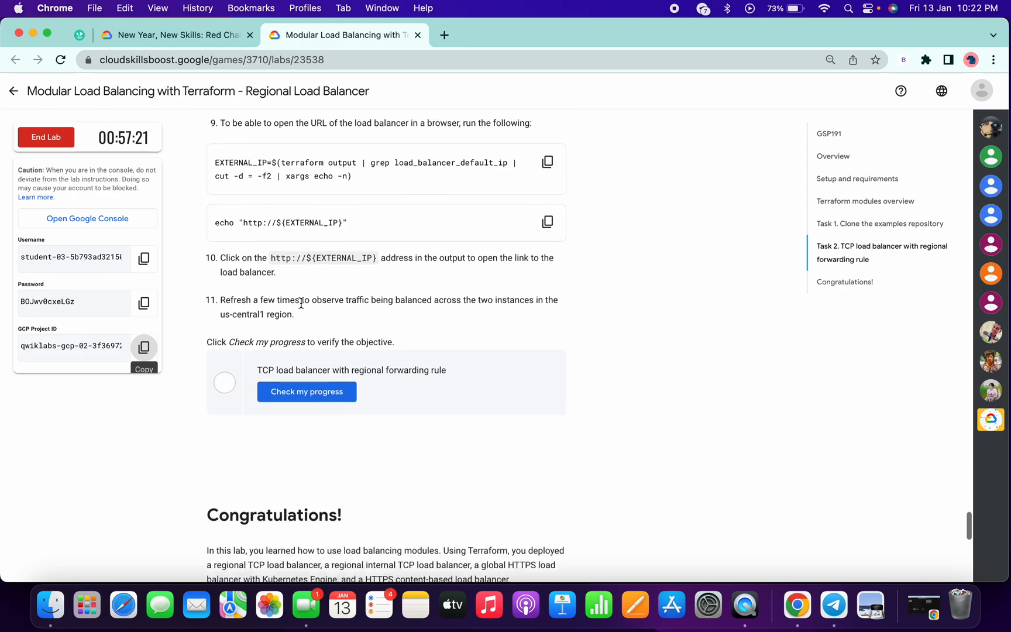
pyautogui.scroll(3)
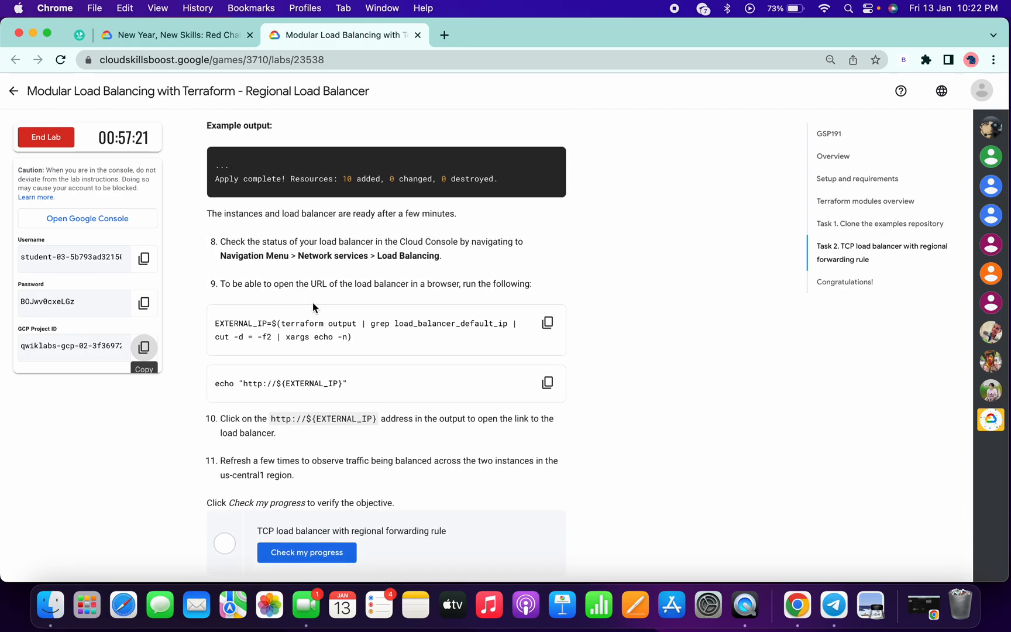
pyautogui.moveTo(546, 323)
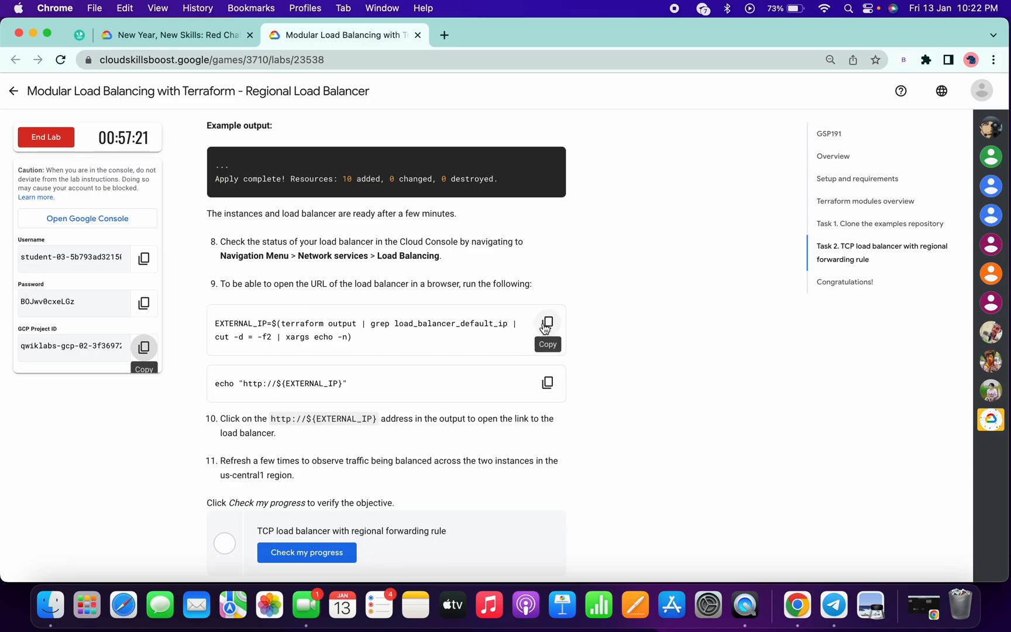
# Copy the EXTERNAL_IP command and review the apply output reaching 21 resources added.
pyautogui.click(547, 323)
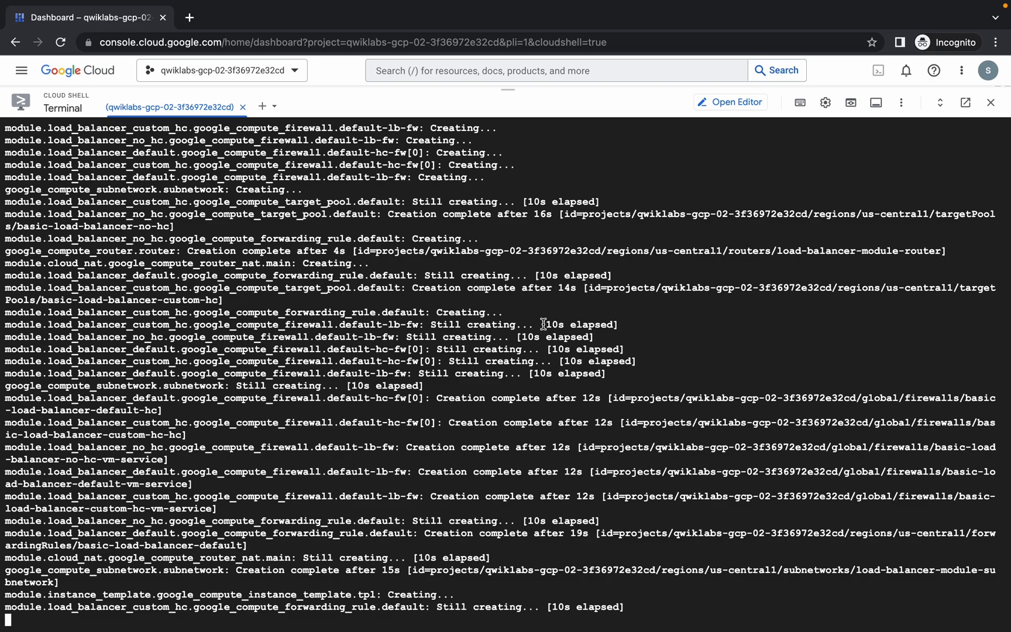
pyautogui.scroll(-3)
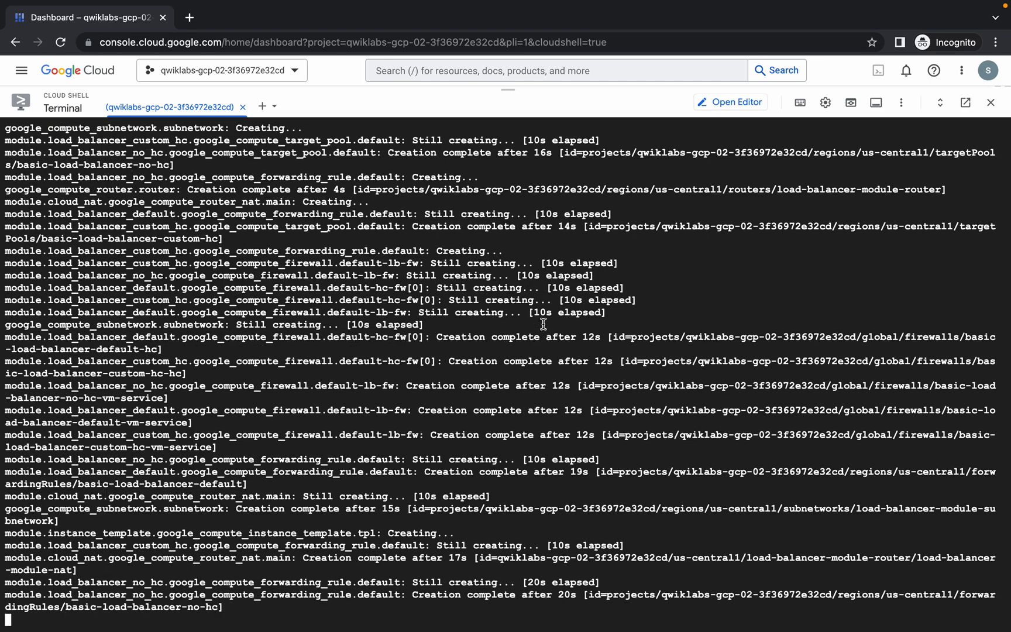
pyautogui.scroll(-3)
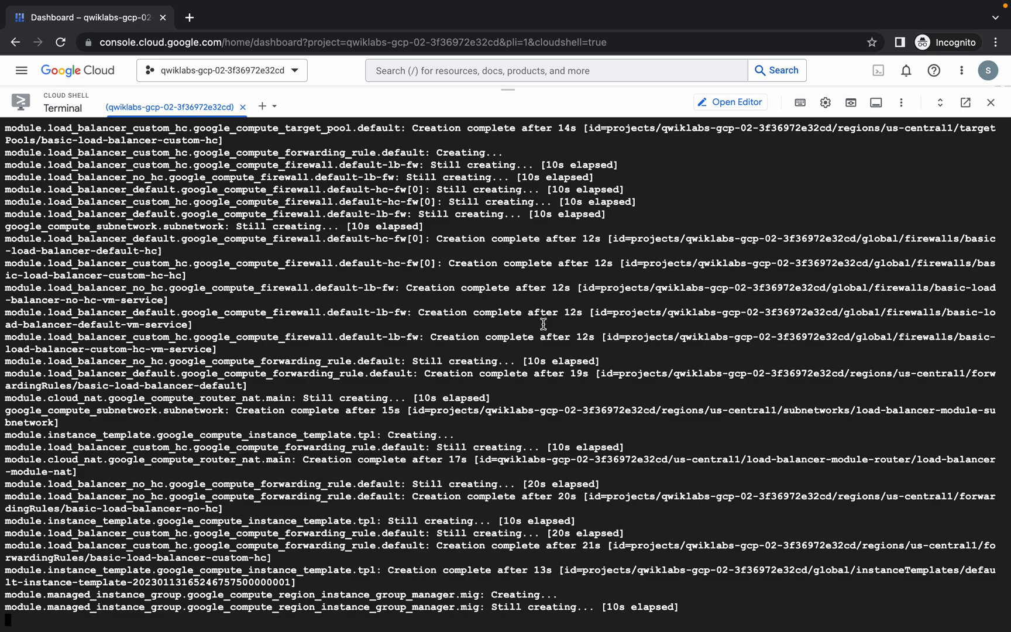
pyautogui.scroll(-3)
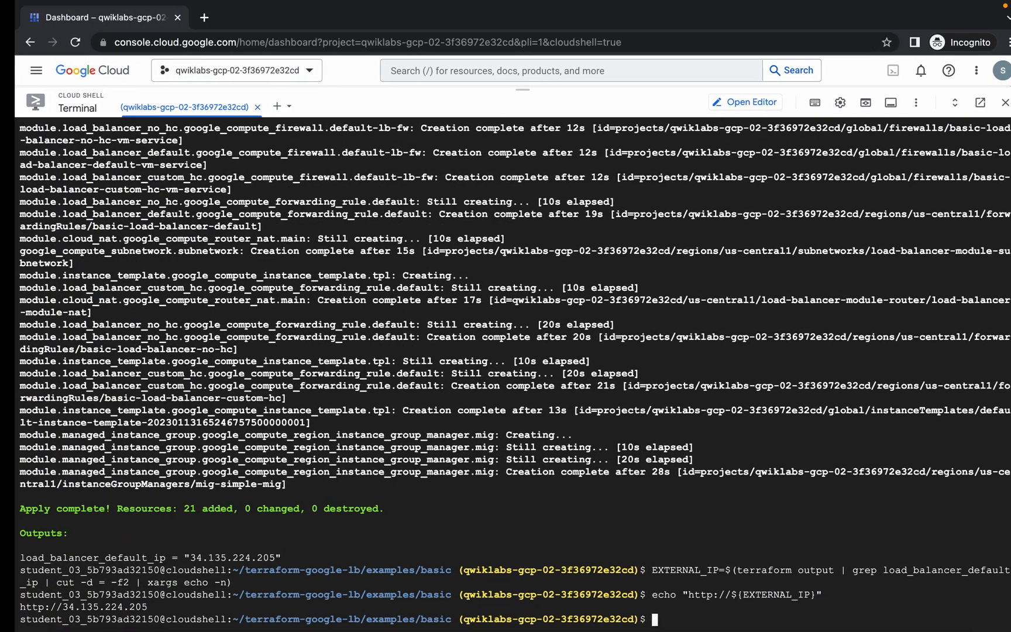
pyautogui.click(340, 34)
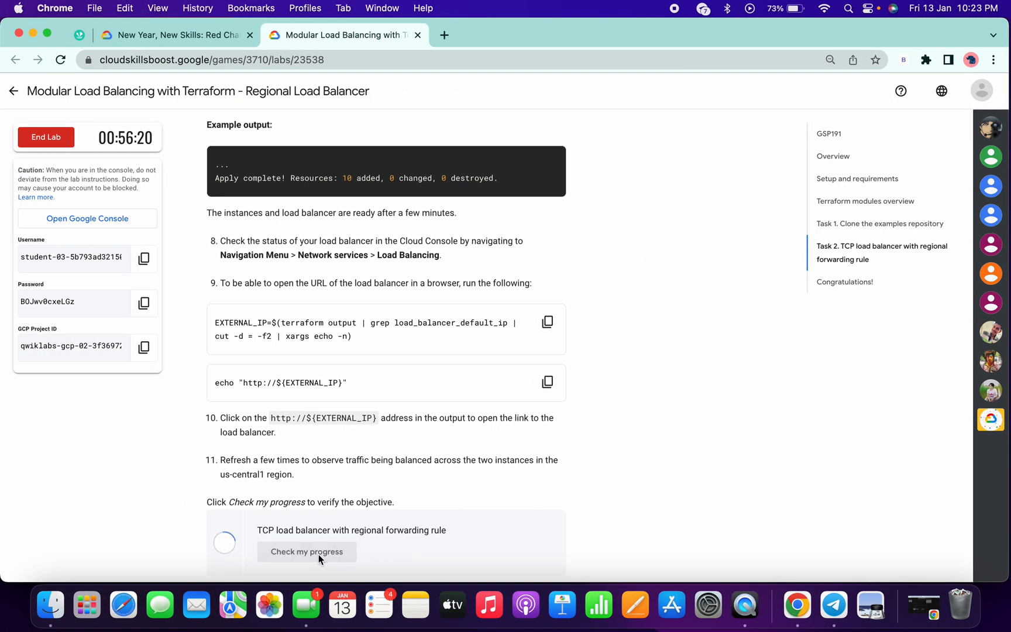
pyautogui.scroll(-3)
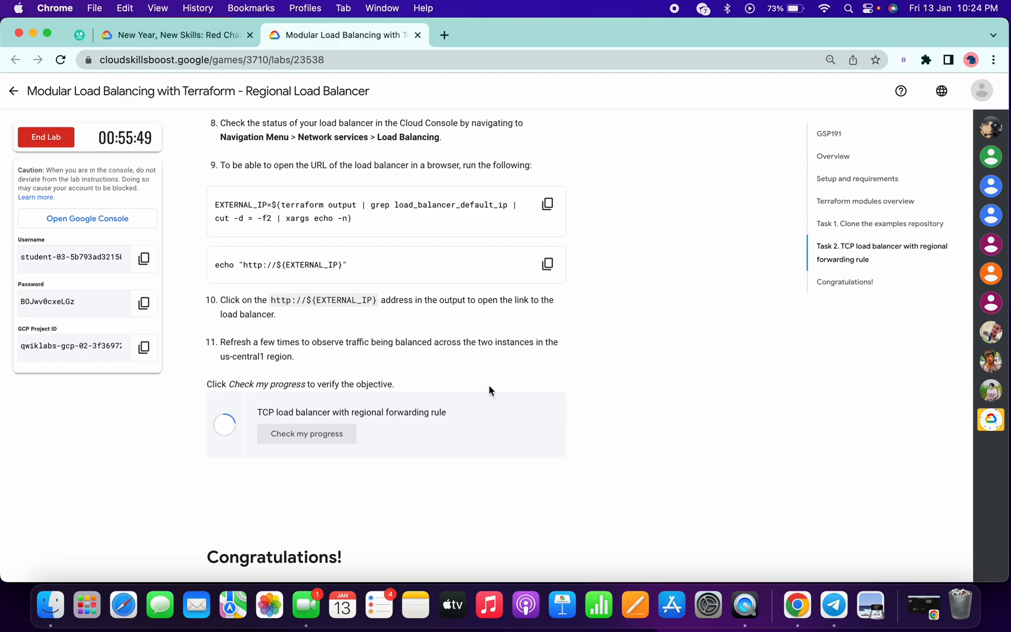
pyautogui.click(306, 433)
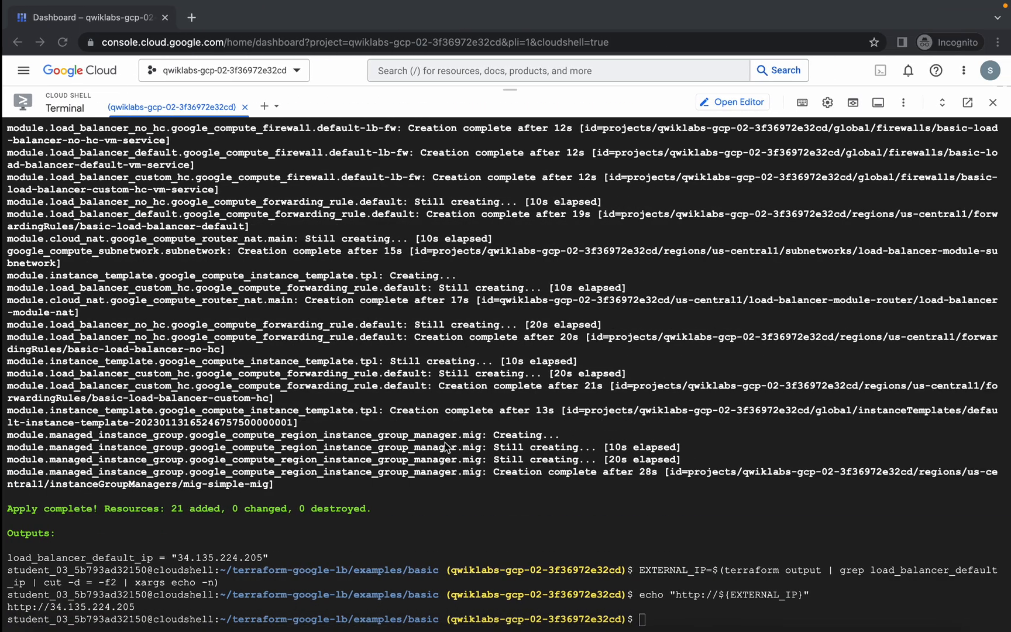
pyautogui.click(344, 35)
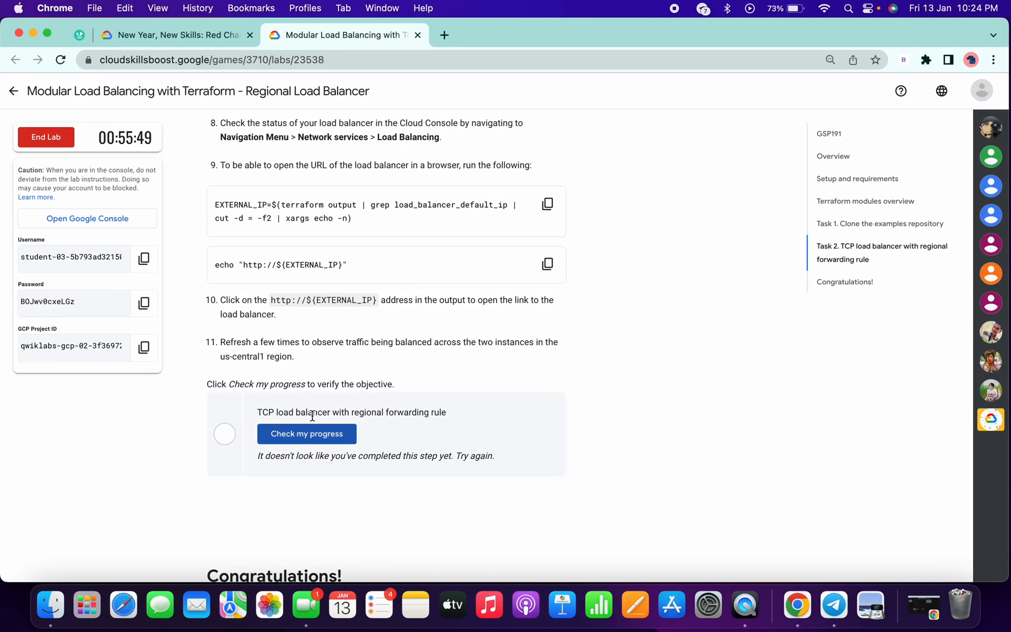
pyautogui.click(307, 433)
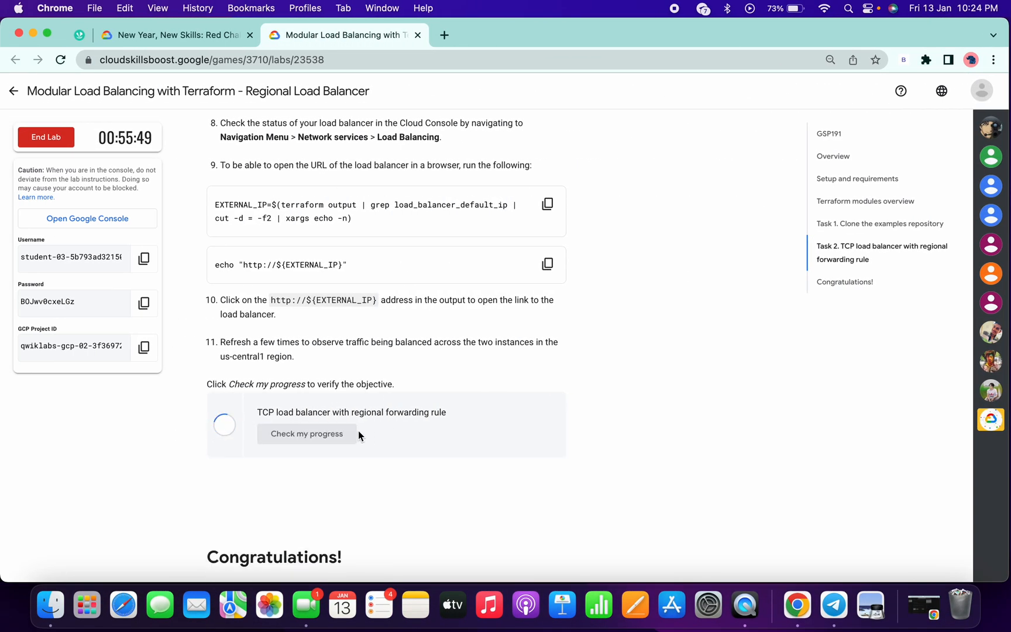
pyautogui.moveTo(400, 398)
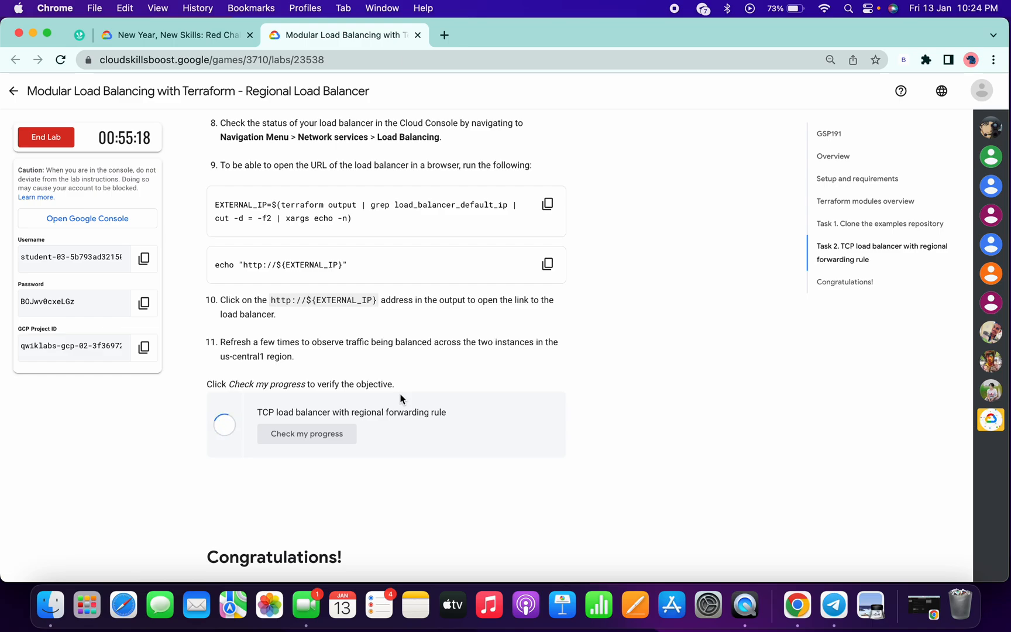
pyautogui.click(307, 433)
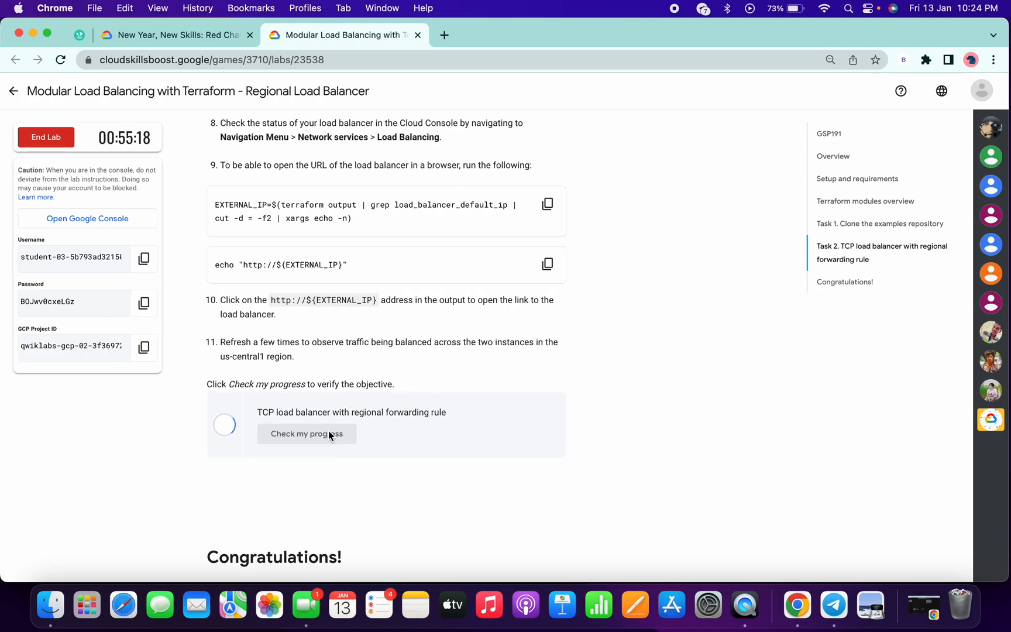
# Re-check progress until the load balancer task shows Assessment Completed, then reach Congratulations.
pyautogui.click(306, 433)
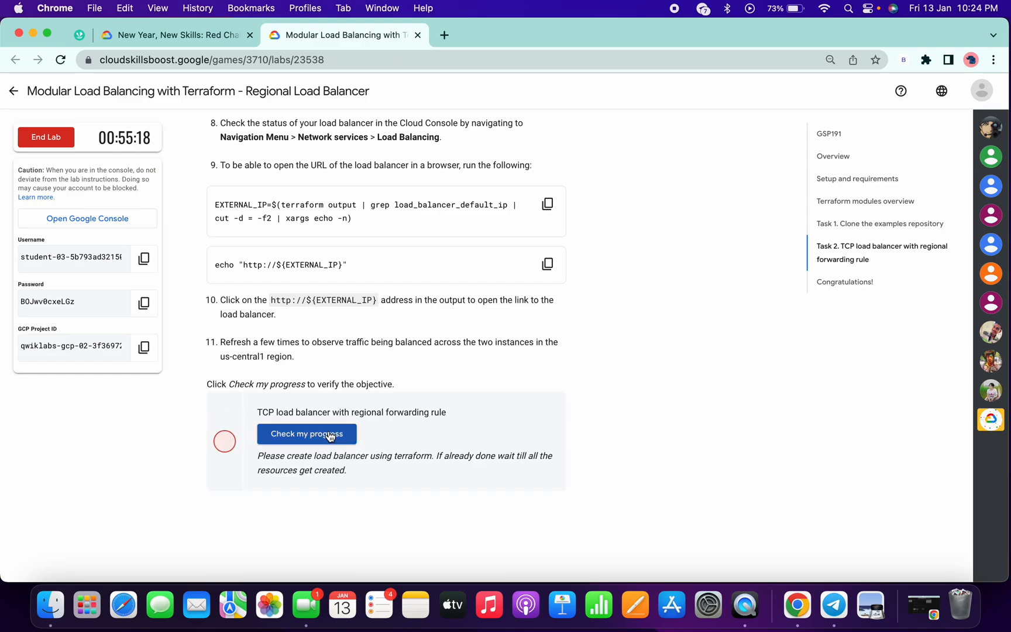
pyautogui.click(307, 433)
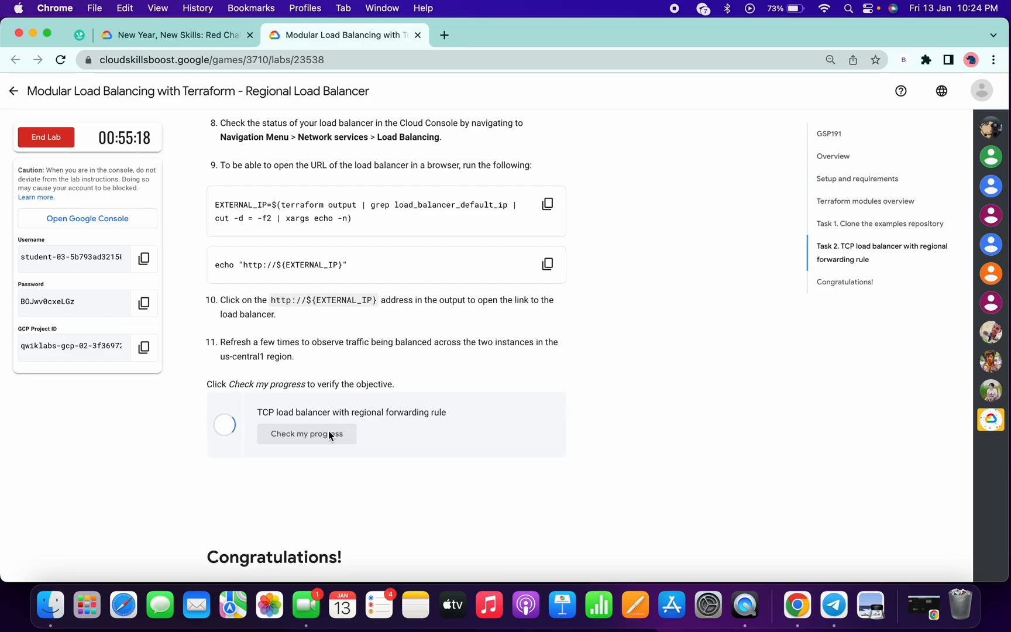
pyautogui.click(306, 433)
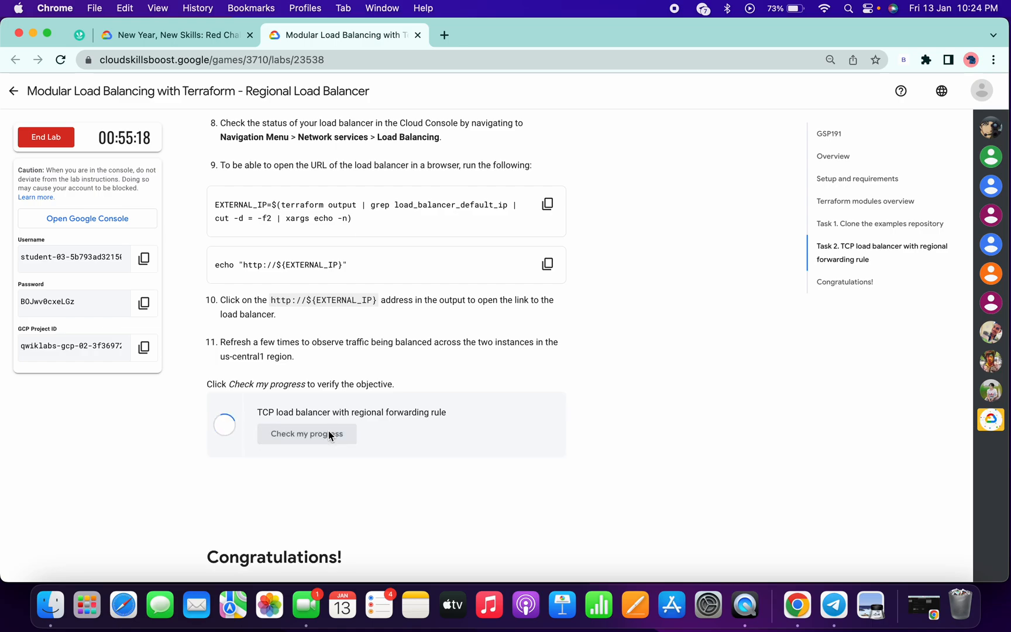
pyautogui.click(306, 433)
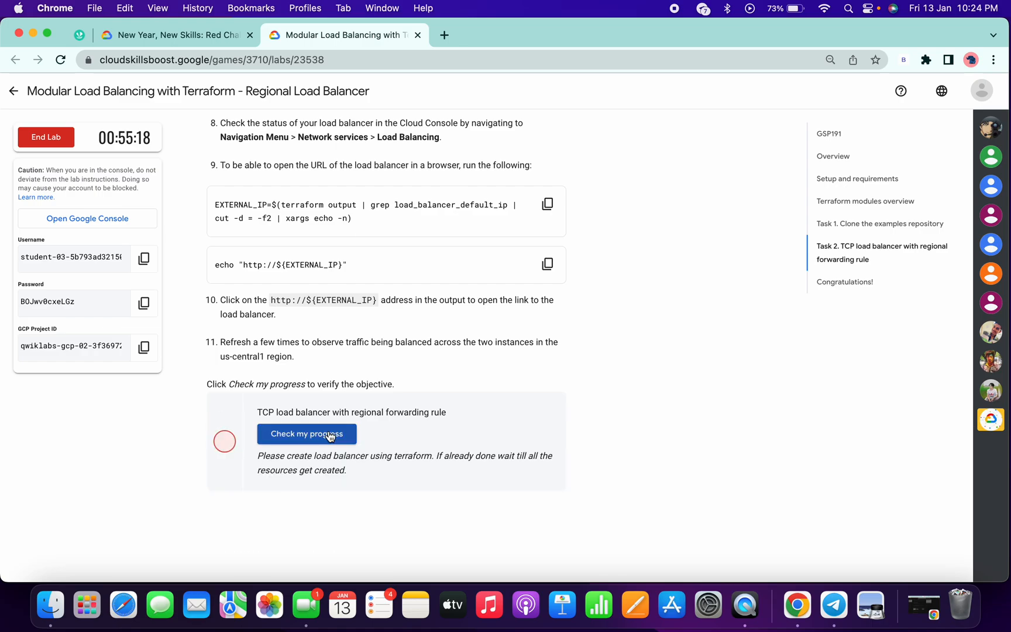
pyautogui.click(306, 433)
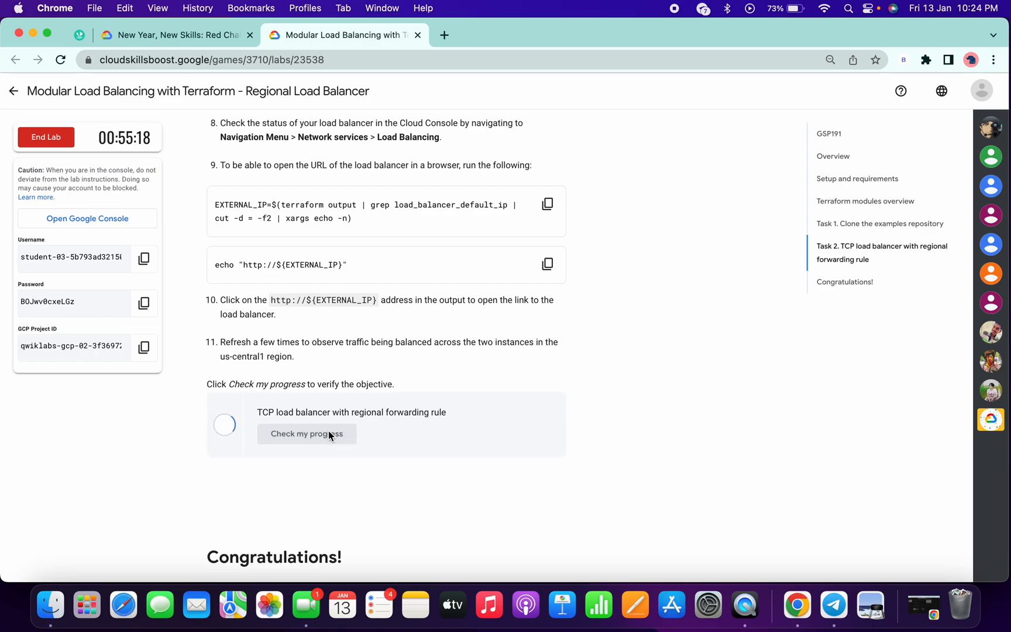
pyautogui.click(307, 433)
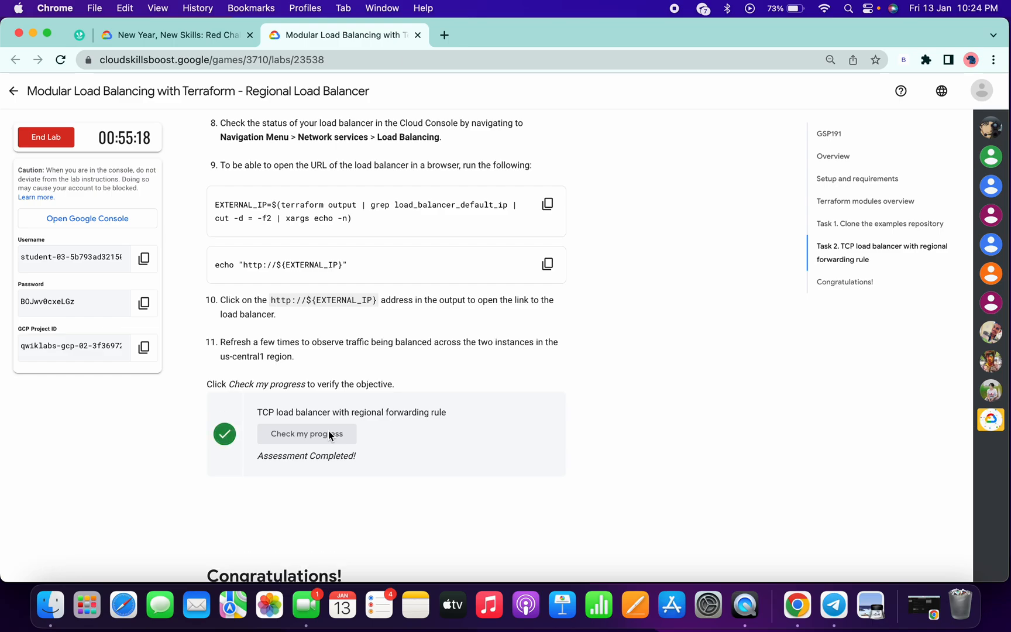
pyautogui.scroll(-3)
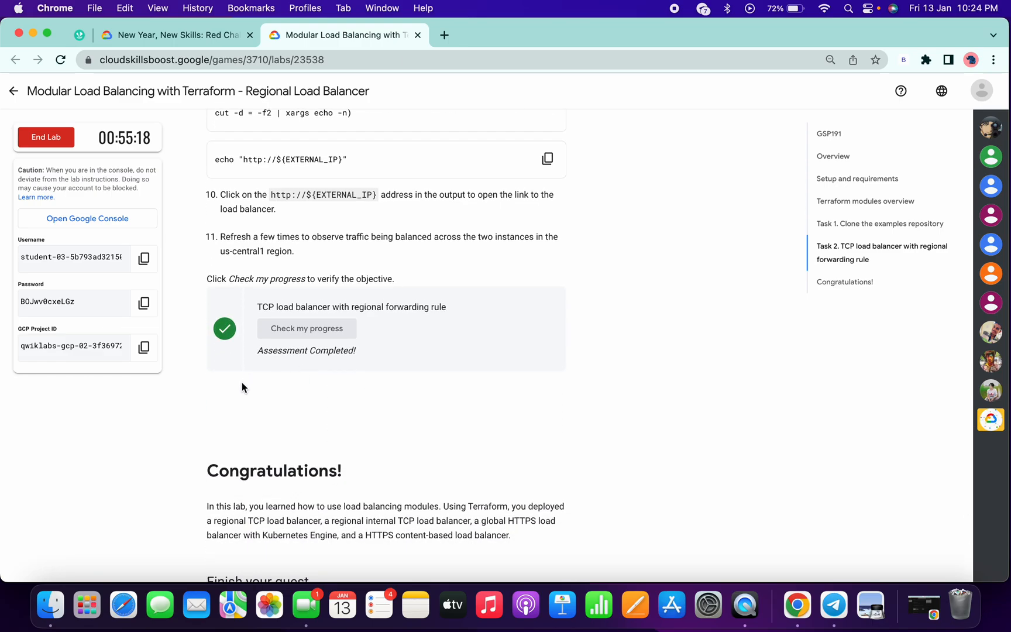
pyautogui.scroll(-3)
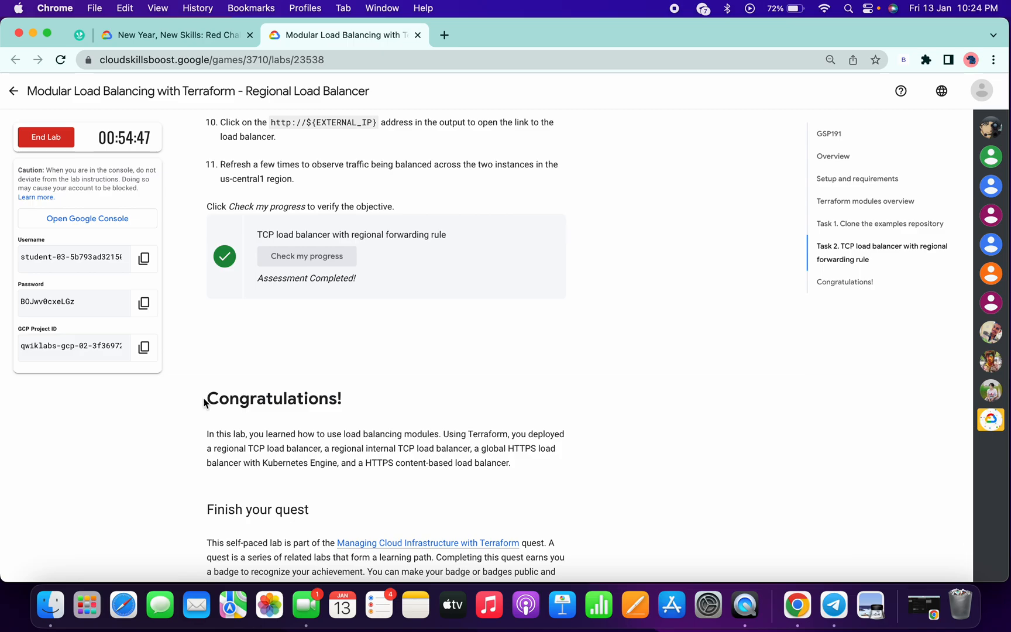